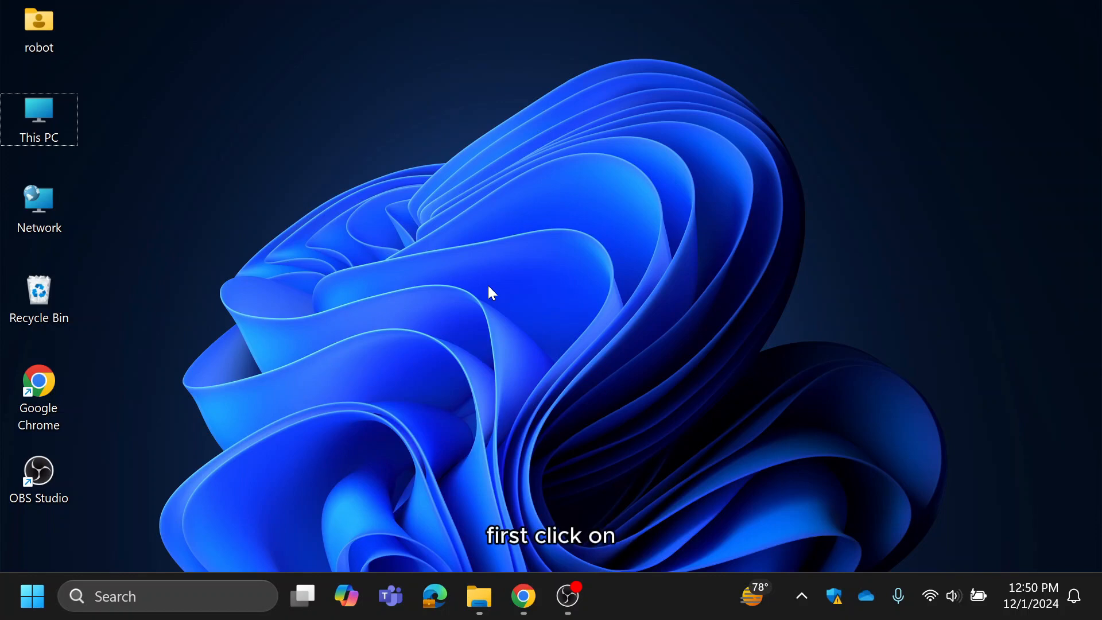
# Launch the Settings app from the Start menu's pinned apps.
pyautogui.click(31, 596)
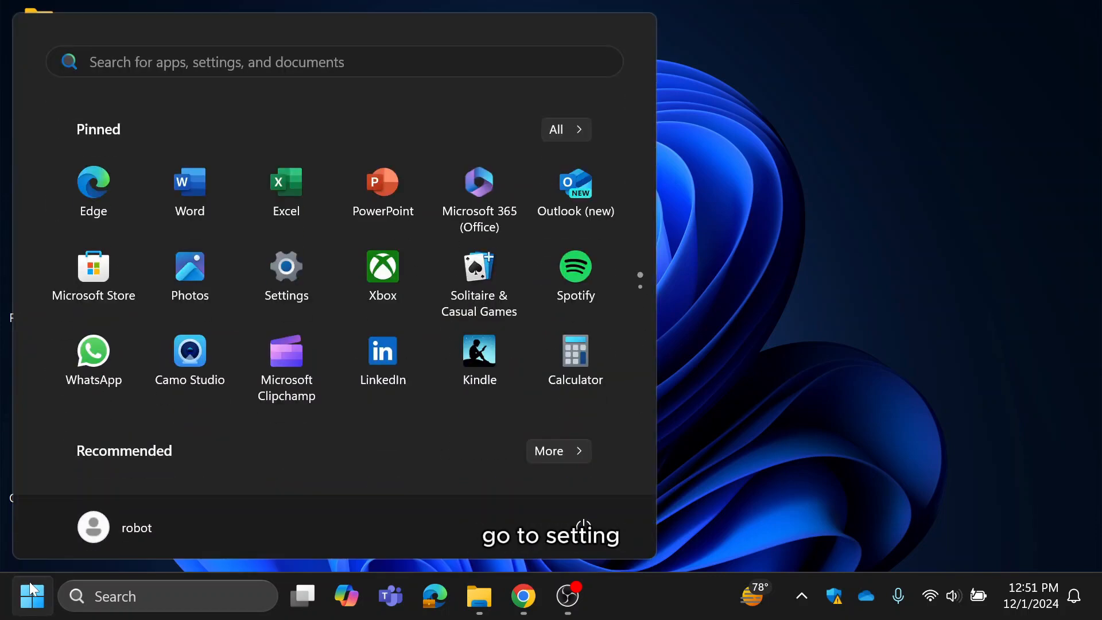
pyautogui.click(286, 265)
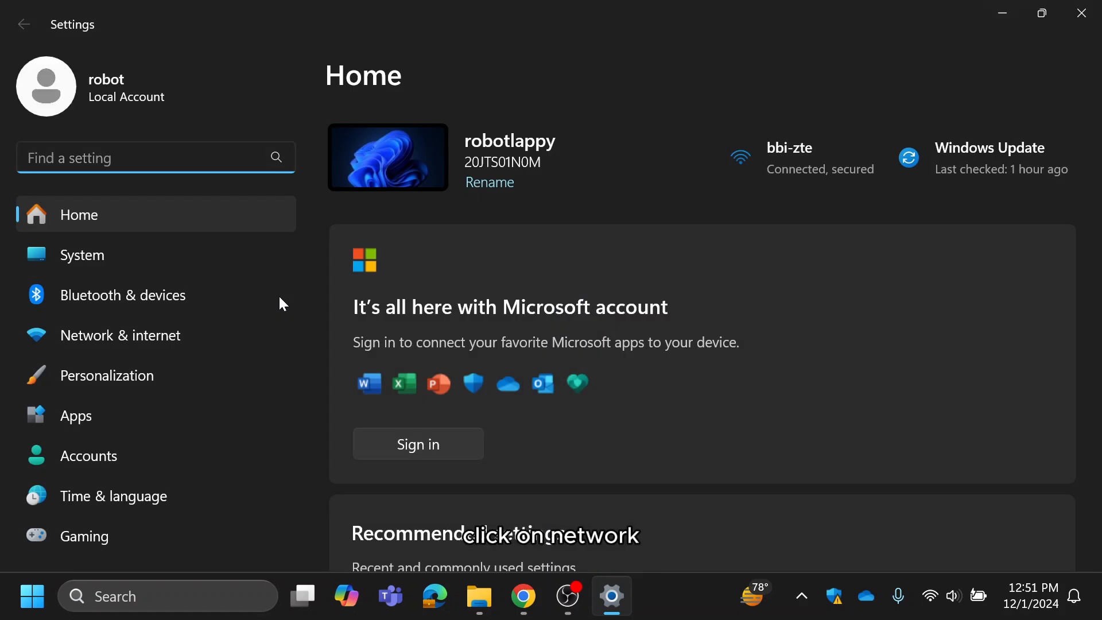
# Reach the Manage known networks page under Network & internet > Wi-Fi.
pyautogui.click(119, 334)
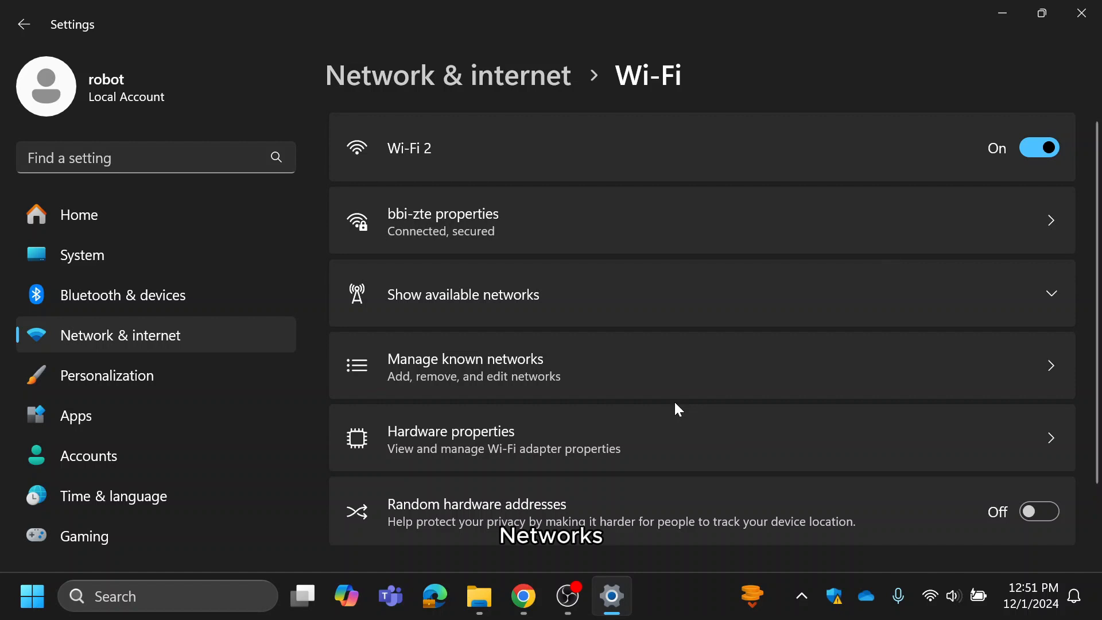
pyautogui.click(465, 365)
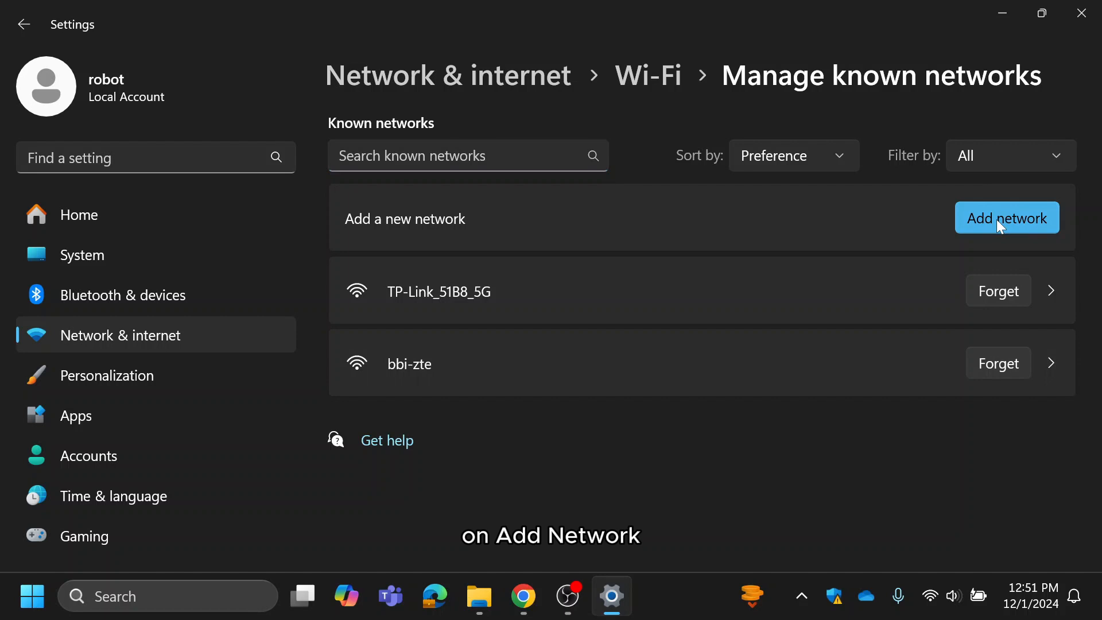
# Begin adding a new network manually with the name bbi-zte.
pyautogui.click(1007, 218)
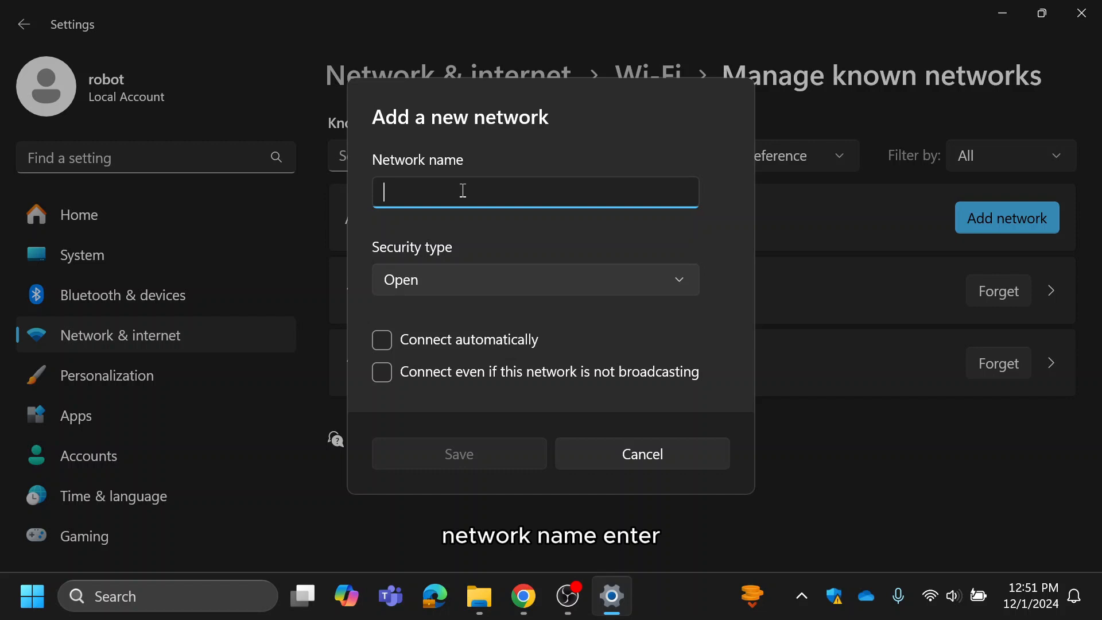
pyautogui.write('bbi-z')
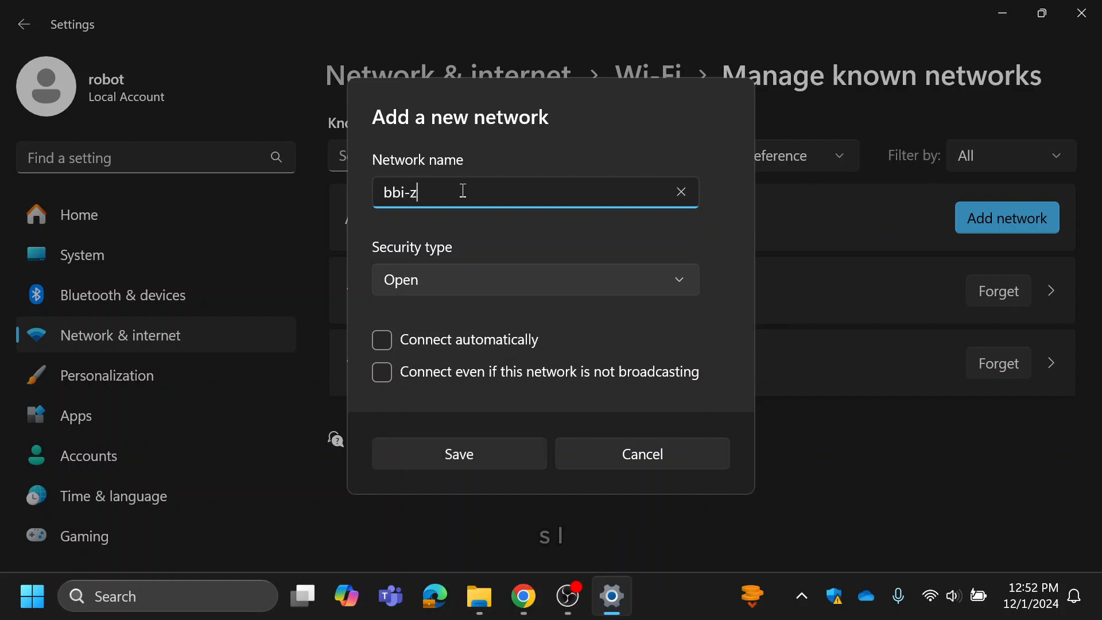
pyautogui.write('te')
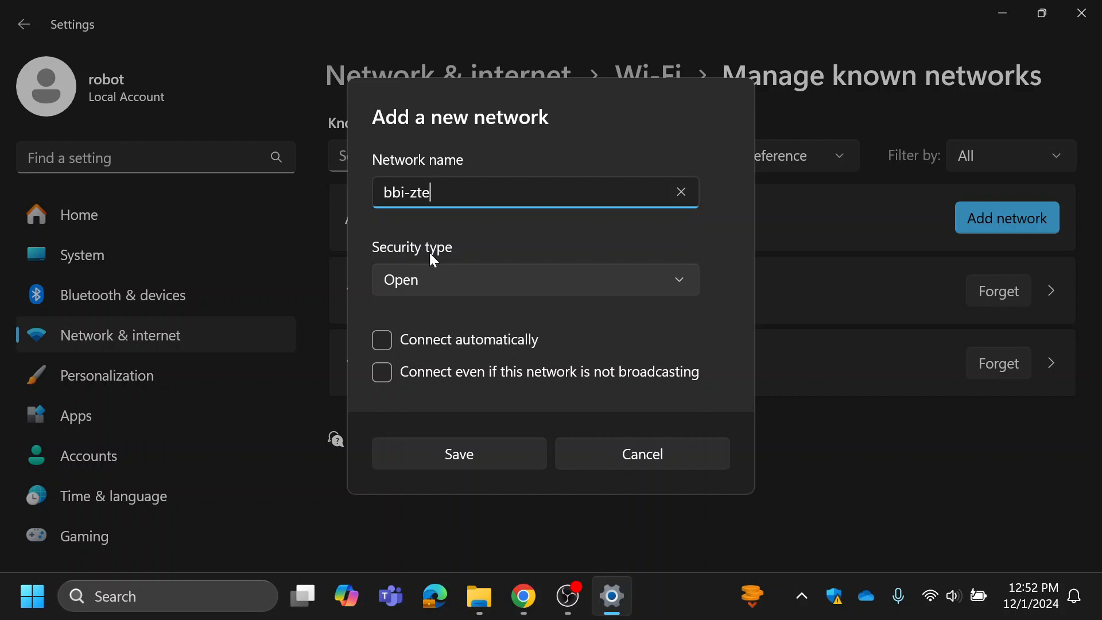
# Set the new network's security type to WPA2-Personal AES.
pyautogui.click(533, 279)
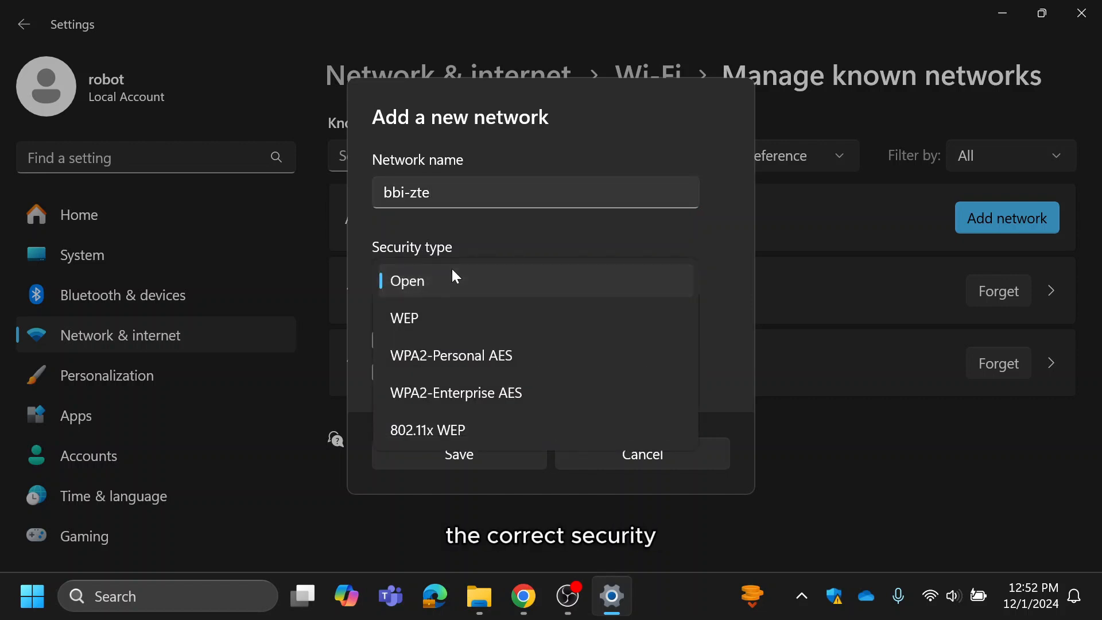
pyautogui.click(450, 355)
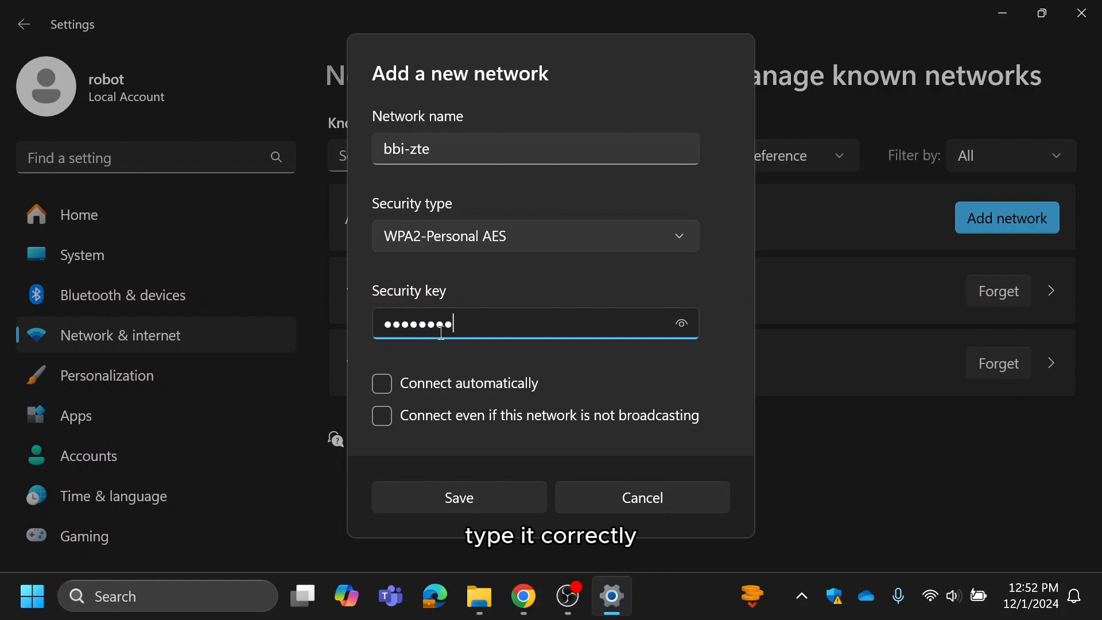
# Enter the security key, enable connecting when not broadcasting, and save bbi-zte.
pyautogui.write('•')
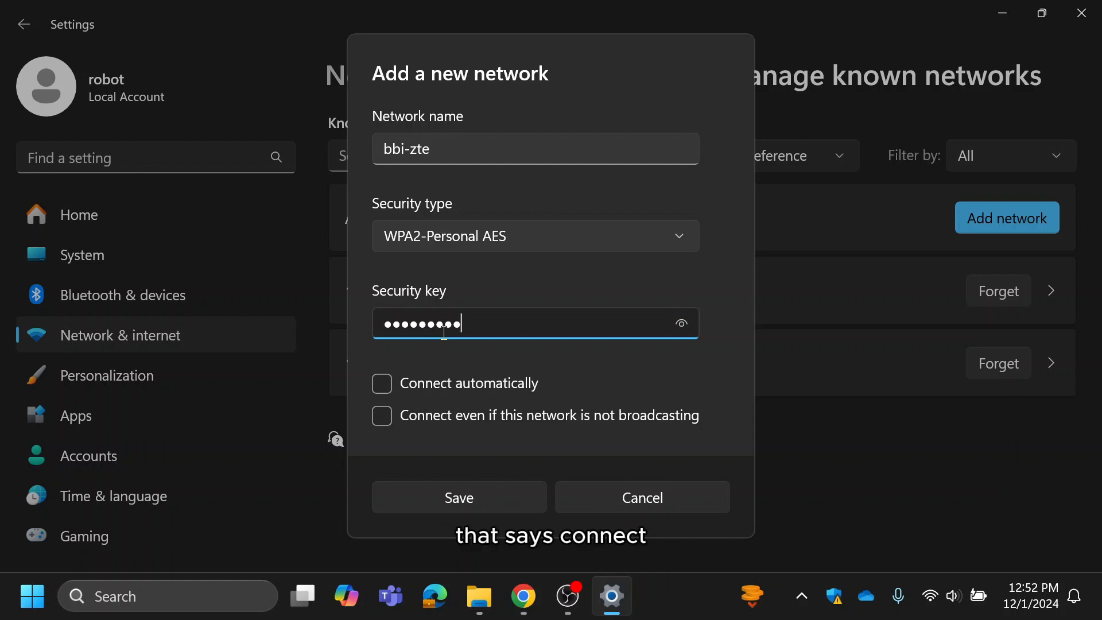
pyautogui.click(381, 415)
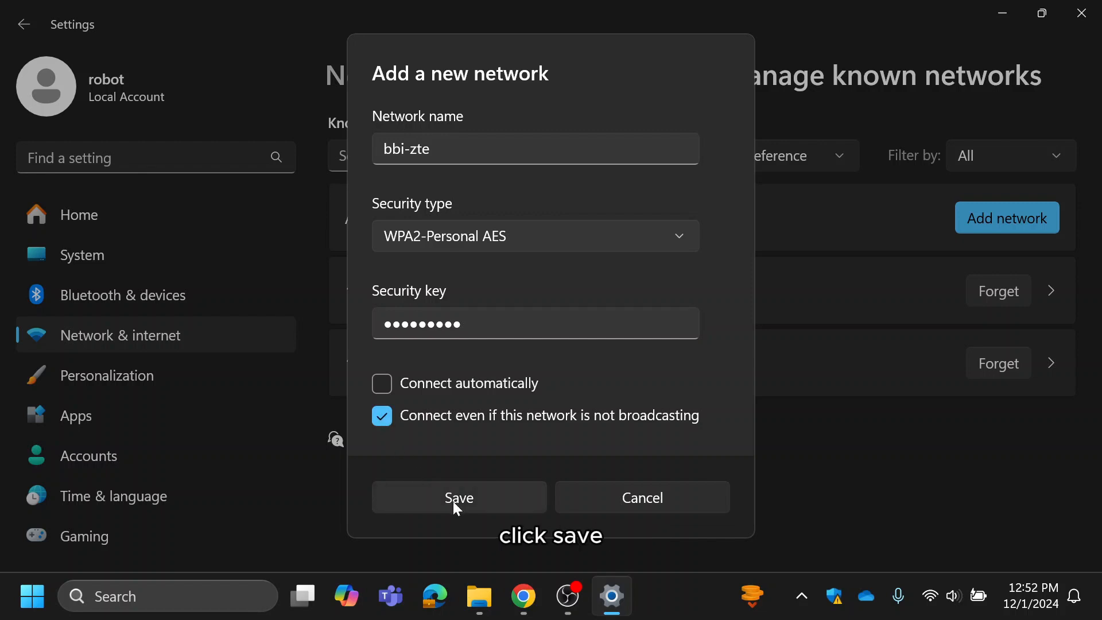
pyautogui.click(459, 497)
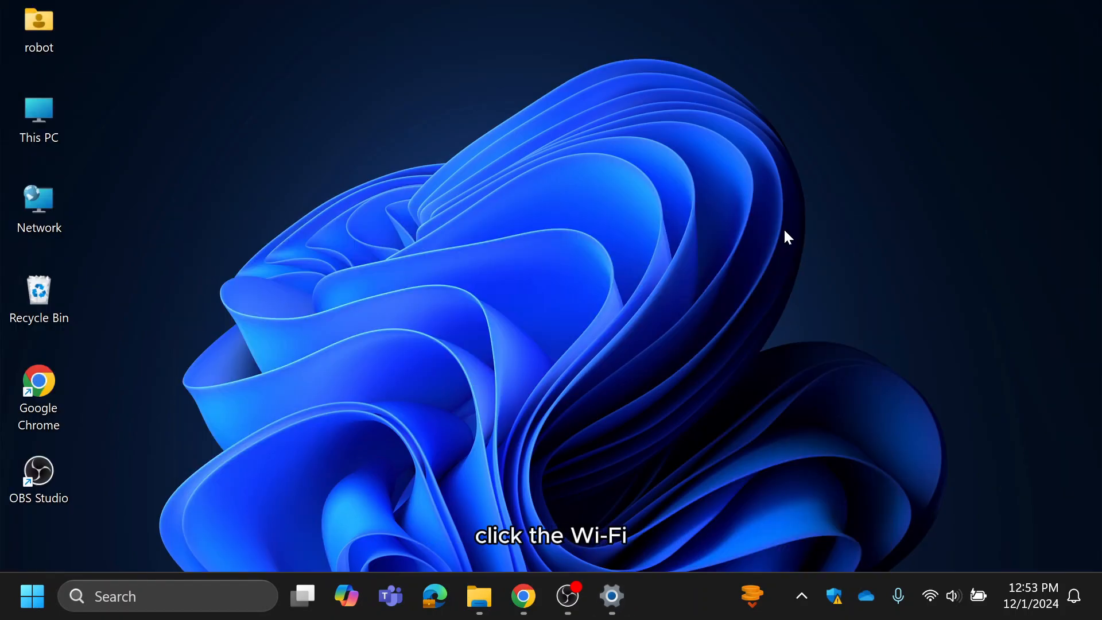
# Show the Wi-Fi list from quick settings, confirming bbi-zte is Connected, secured.
pyautogui.click(929, 596)
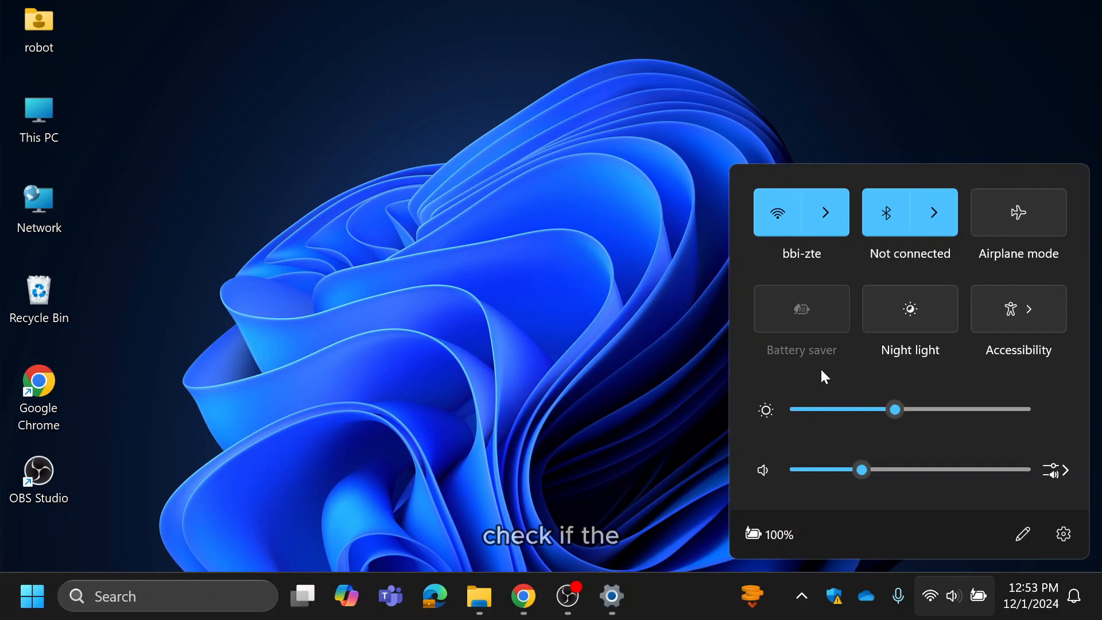
pyautogui.click(825, 213)
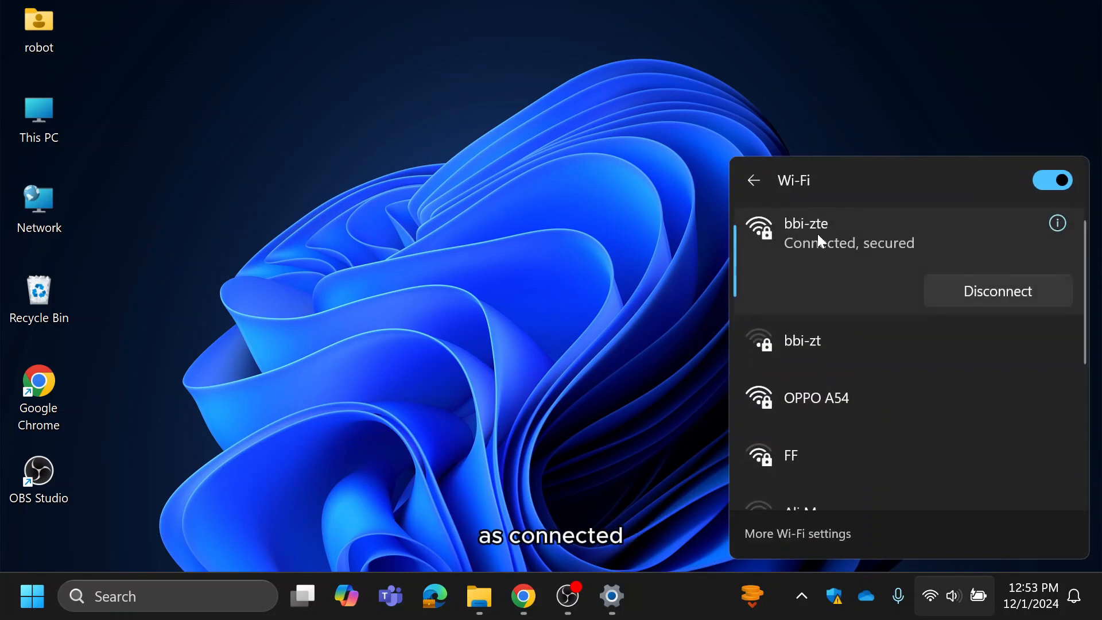